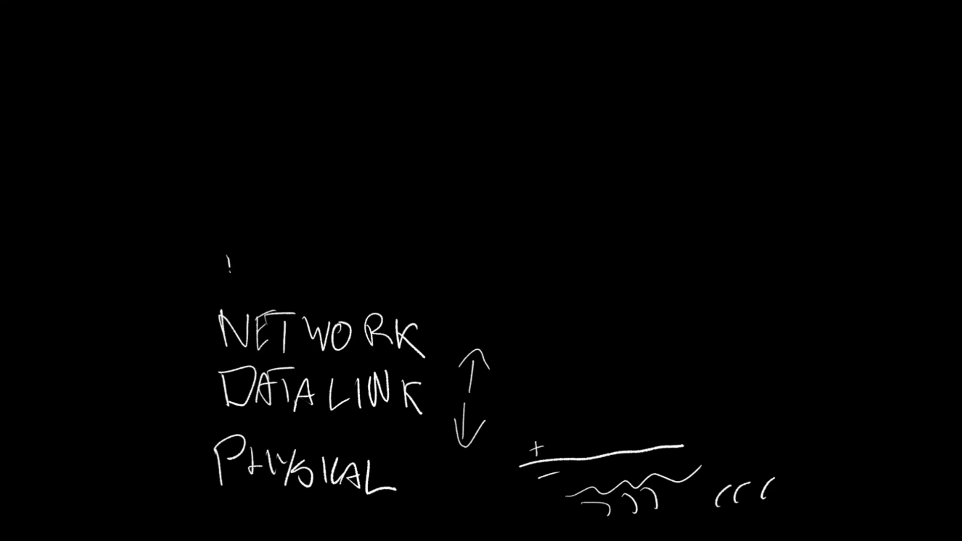
Handwrite the first letters 'TRA' of TRANSPORT above the NETWORK label.
text(TRA)
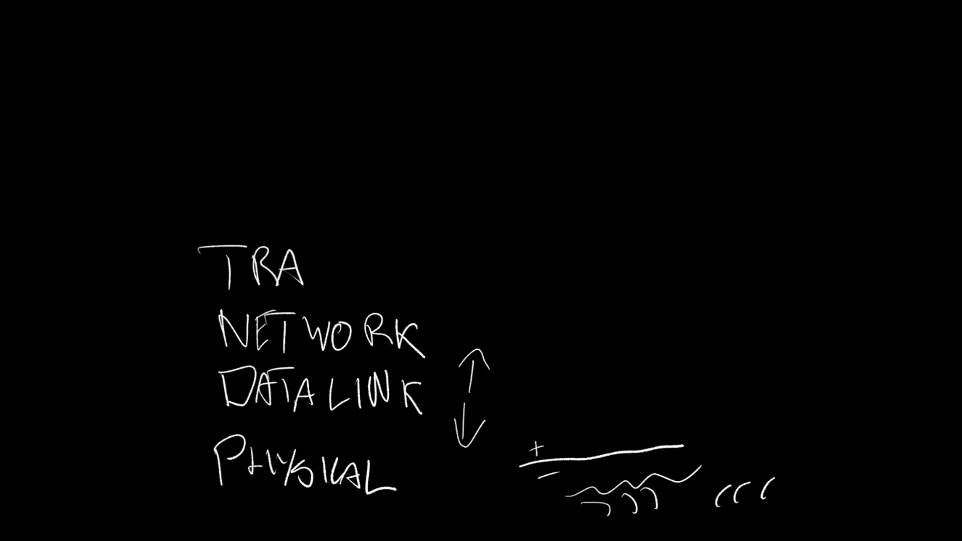
drag(300, 270, 374, 271)
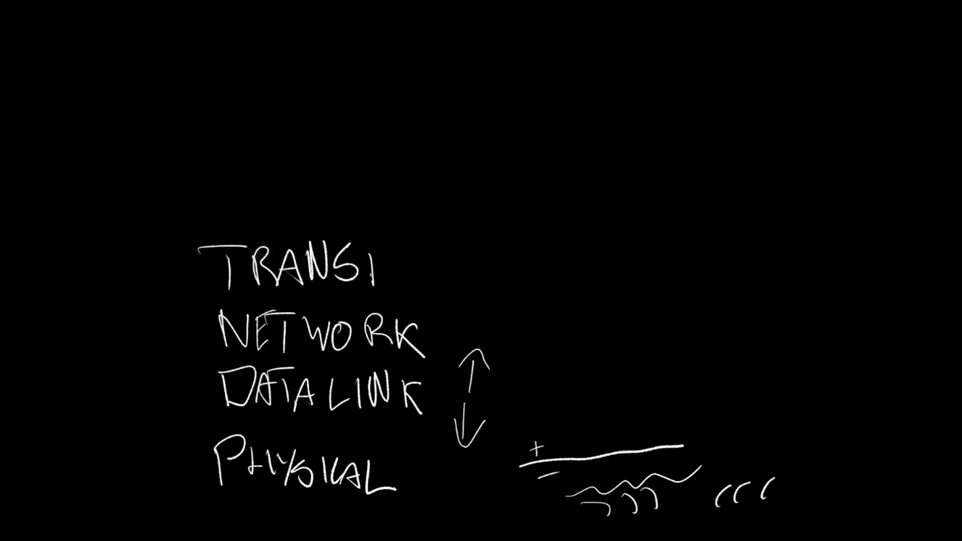